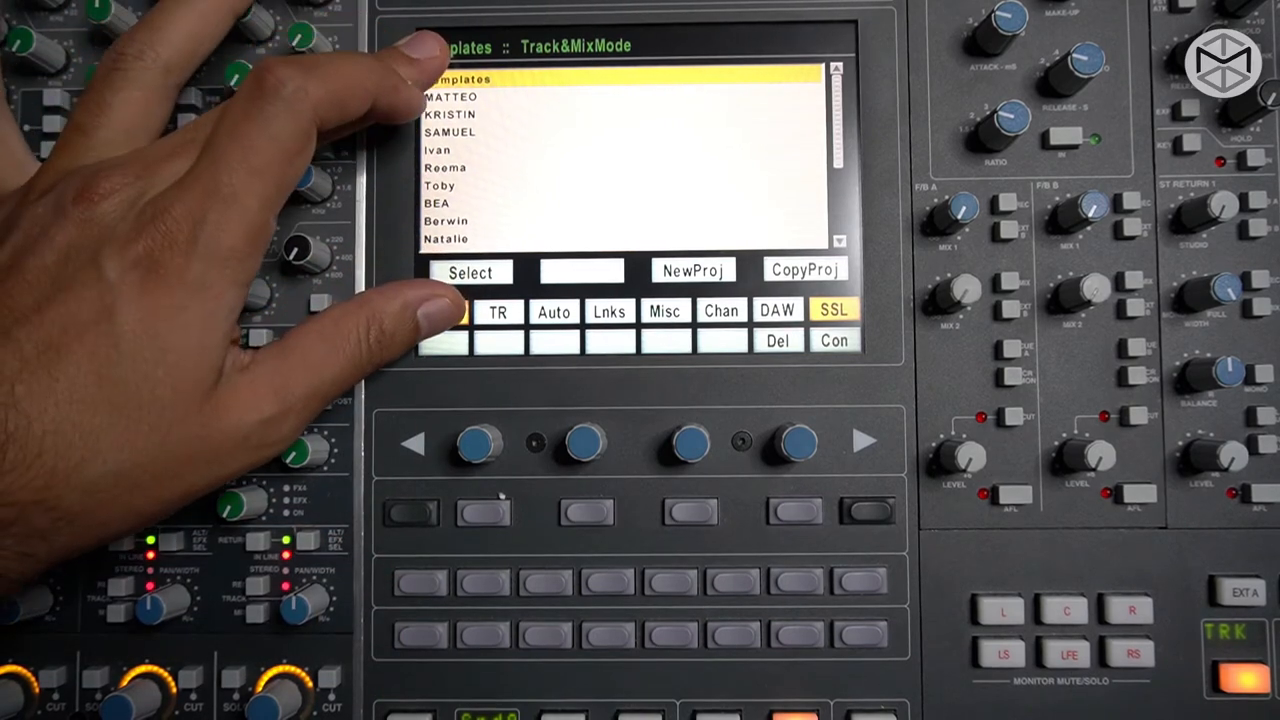
# Step: Open the Templates project on the Proj page to list its titles
pyautogui.click(443, 312)
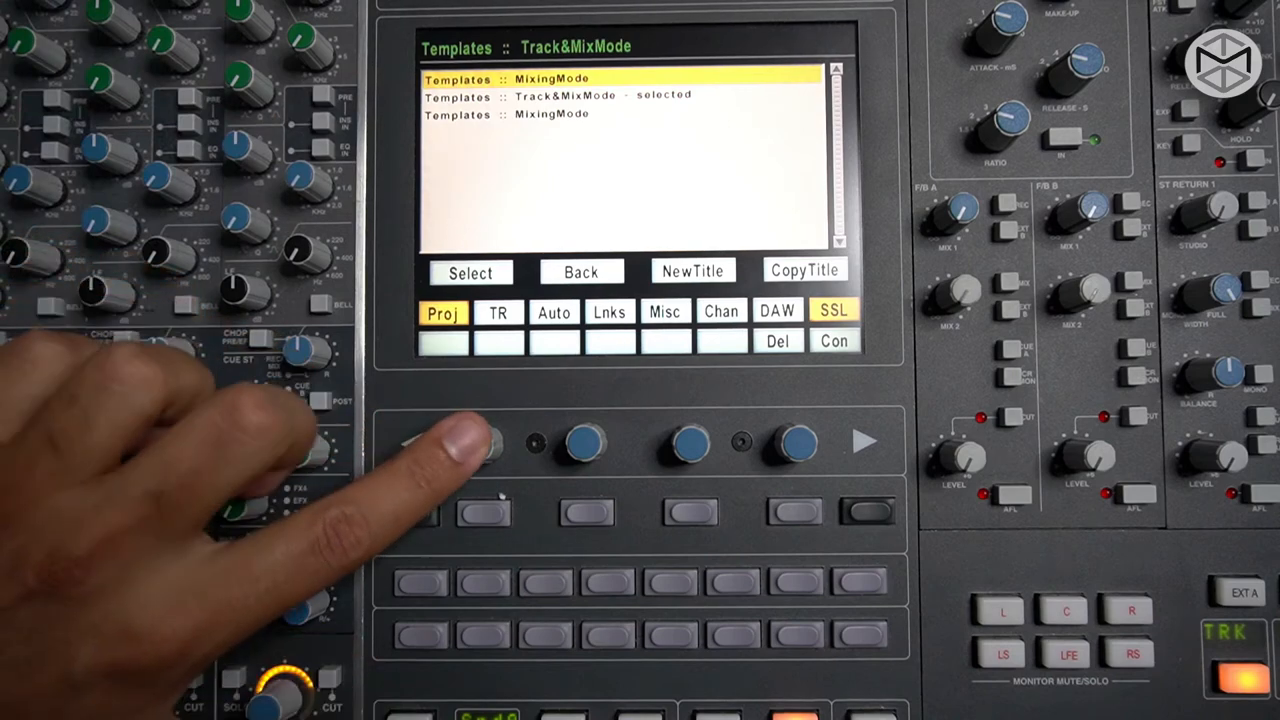
# Step: Select the MixingMode template title and show its Total Recall list with Mixing Default
pyautogui.click(483, 442)
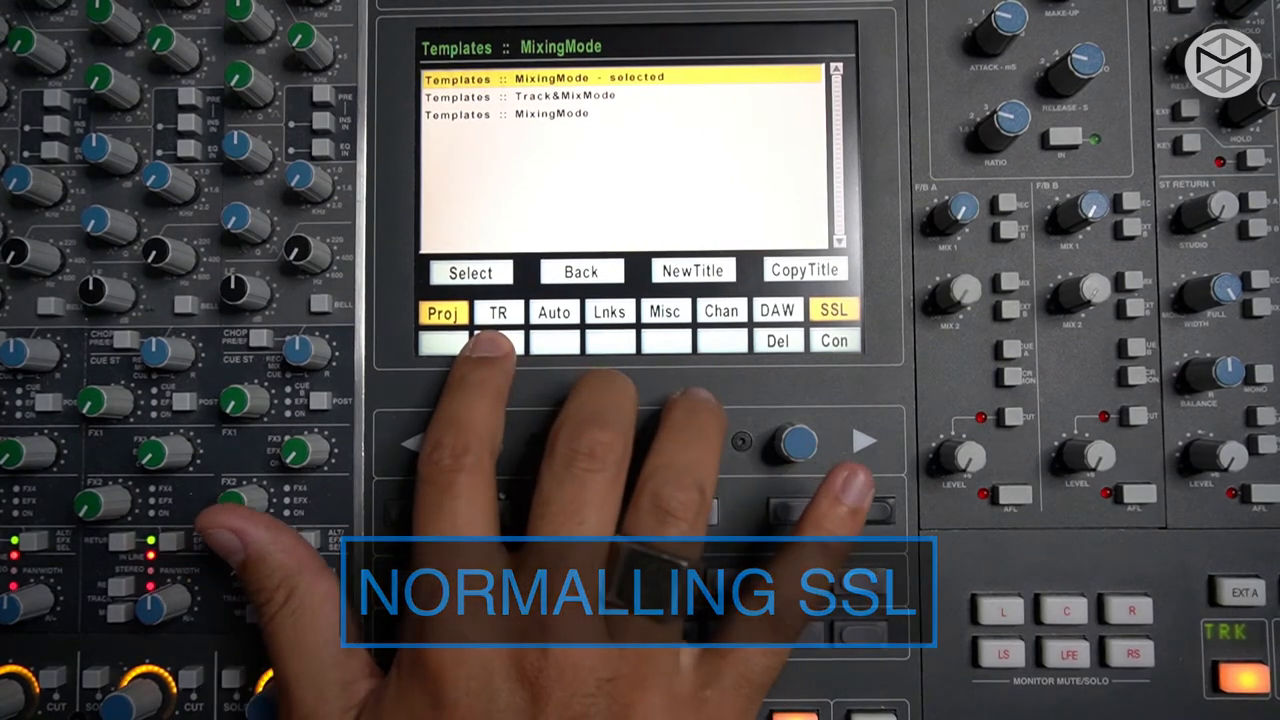
pyautogui.click(498, 311)
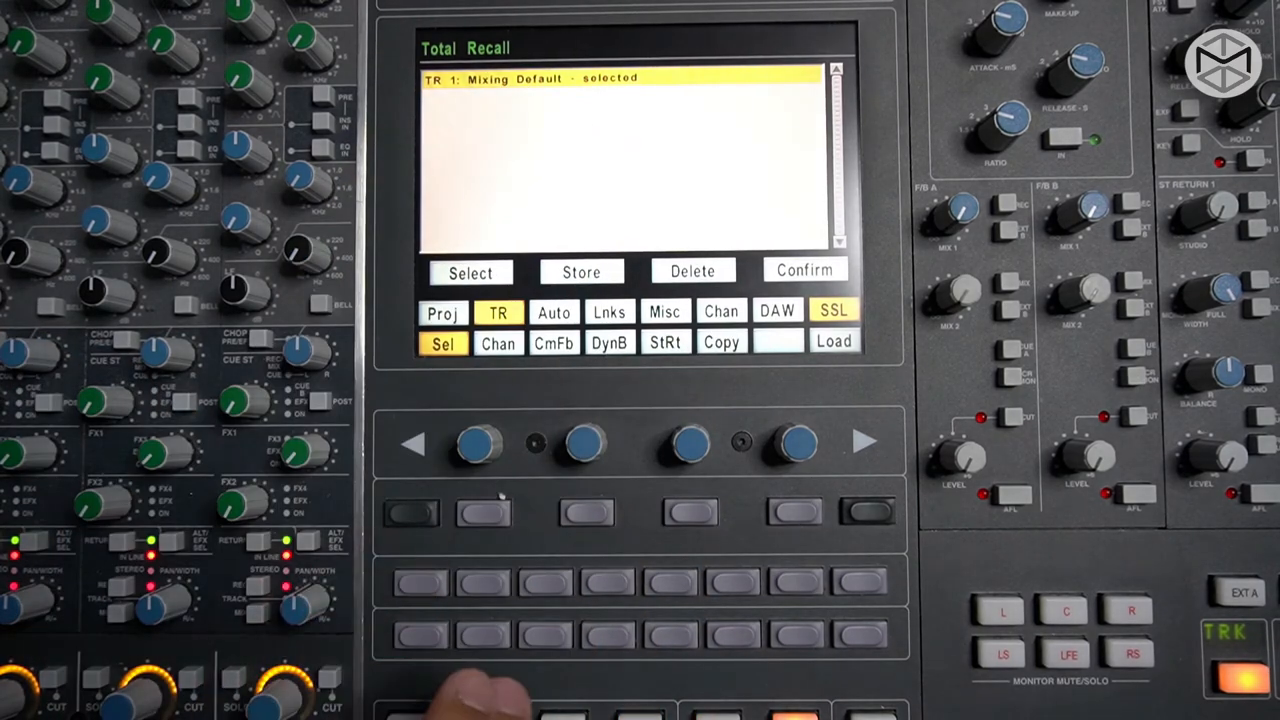
pyautogui.click(442, 311)
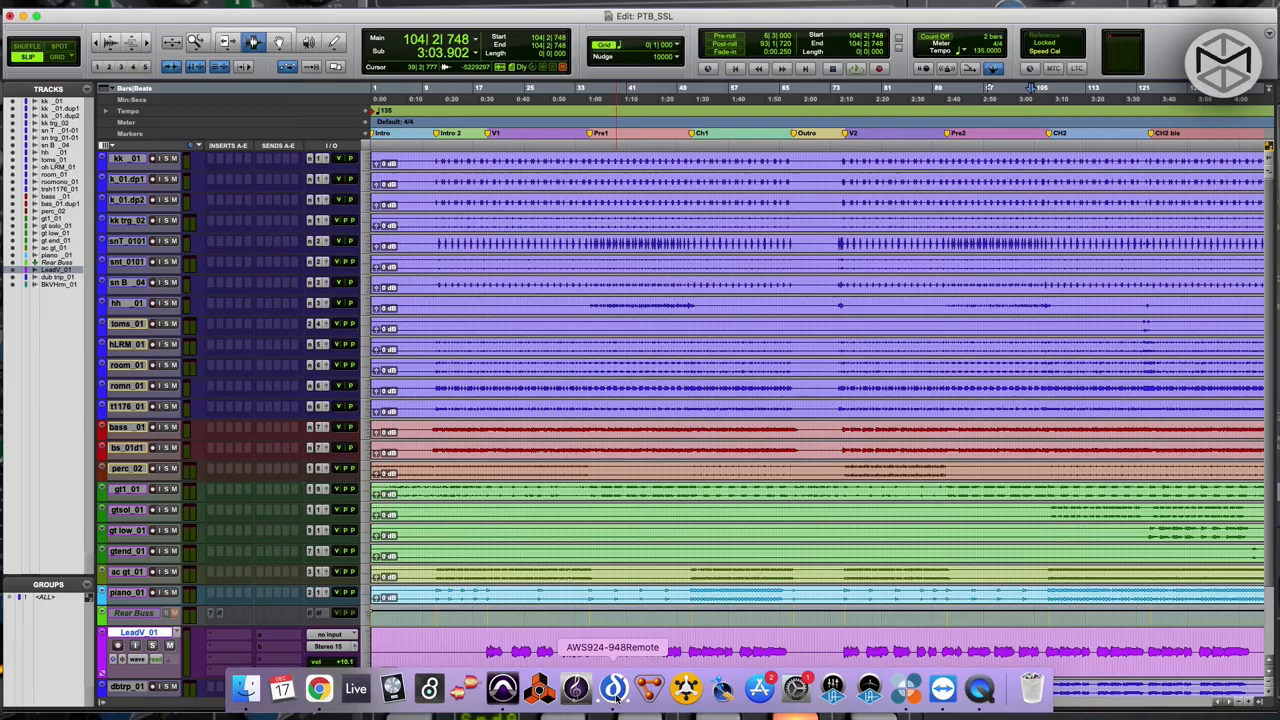
# Step: Create and save the new title 'Rec Project' in AWS924-948 Remote
pyautogui.click(613, 688)
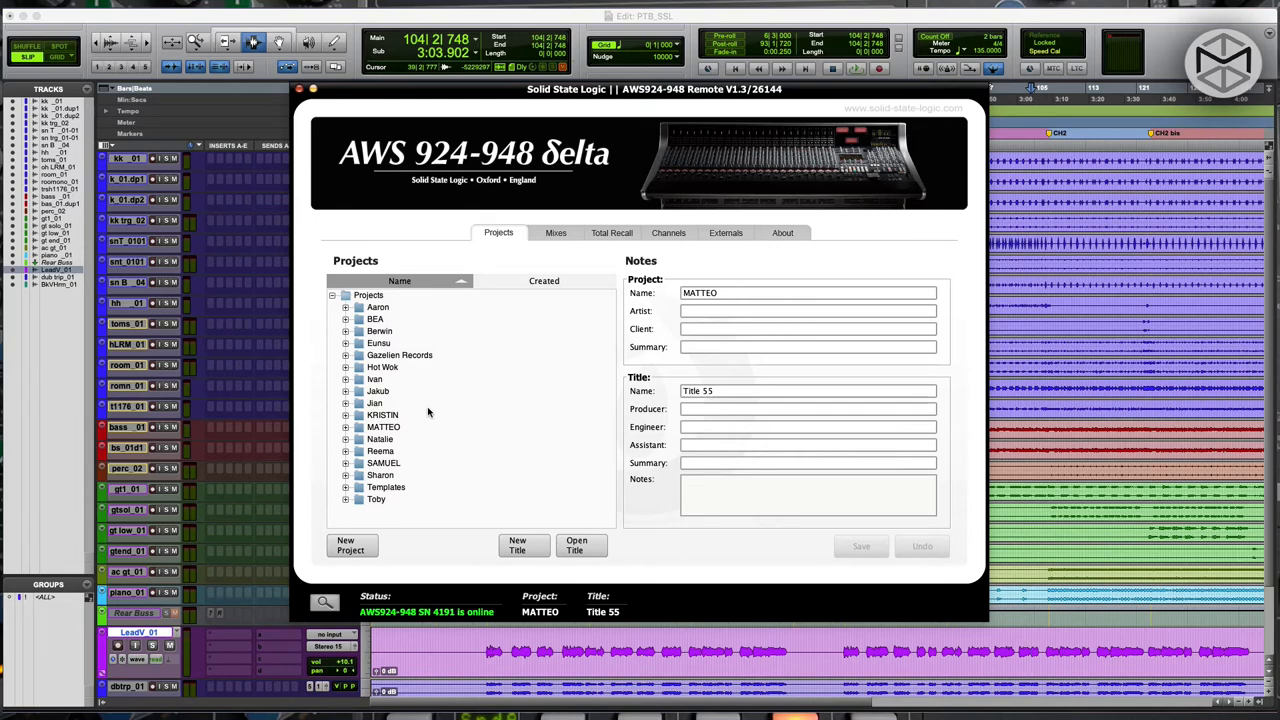
pyautogui.moveTo(373, 428)
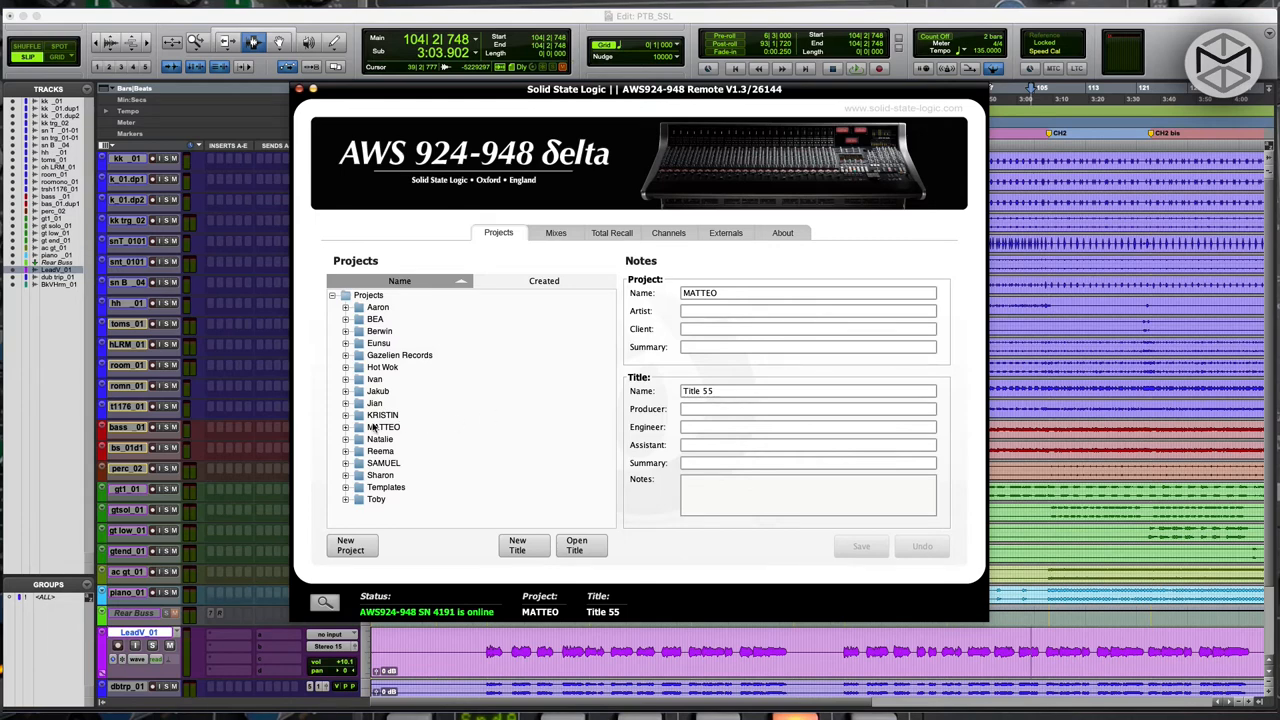
pyautogui.scroll(-3)
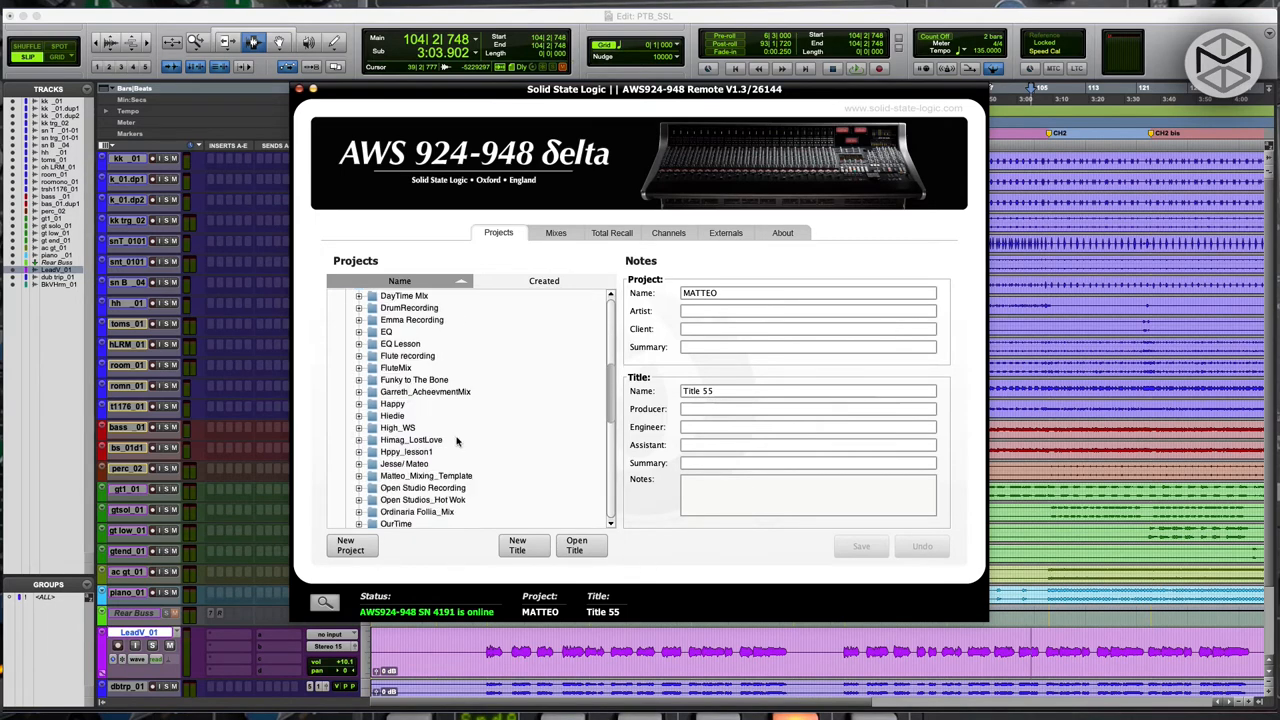
pyautogui.scroll(-3)
pyautogui.write('Ciao SSL')
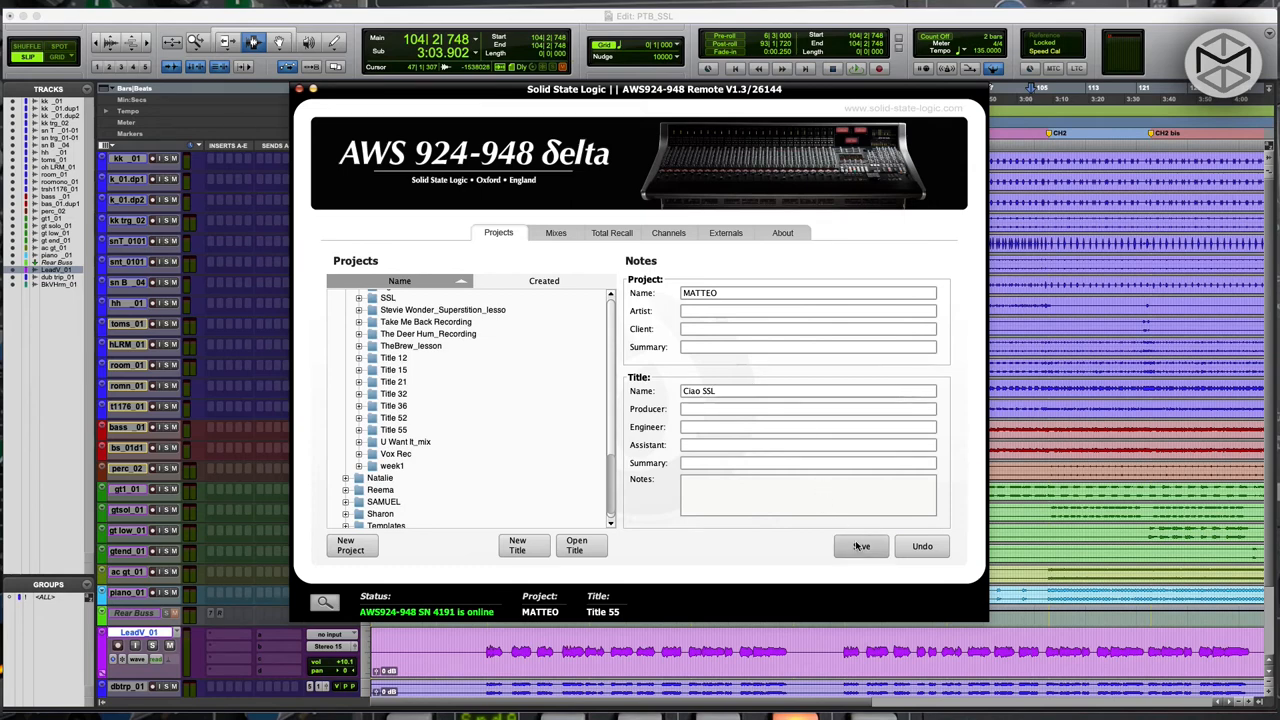
pyautogui.click(860, 546)
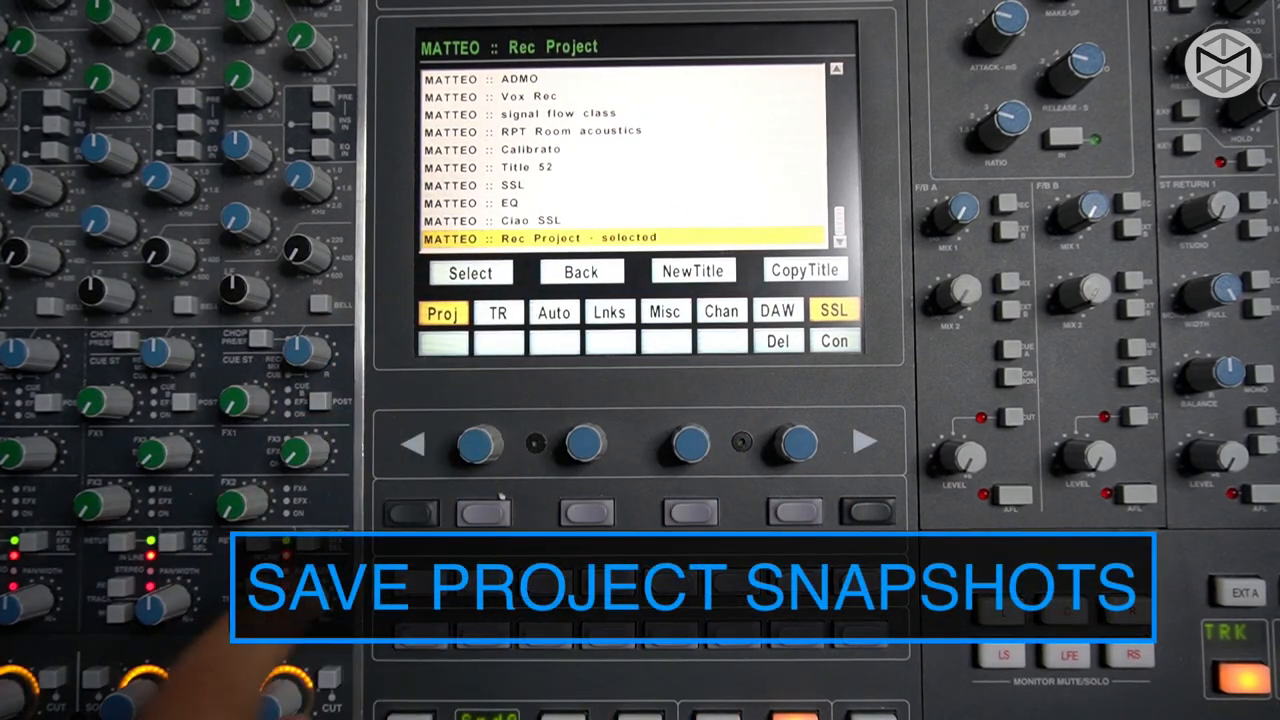
pyautogui.moveTo(120, 400)
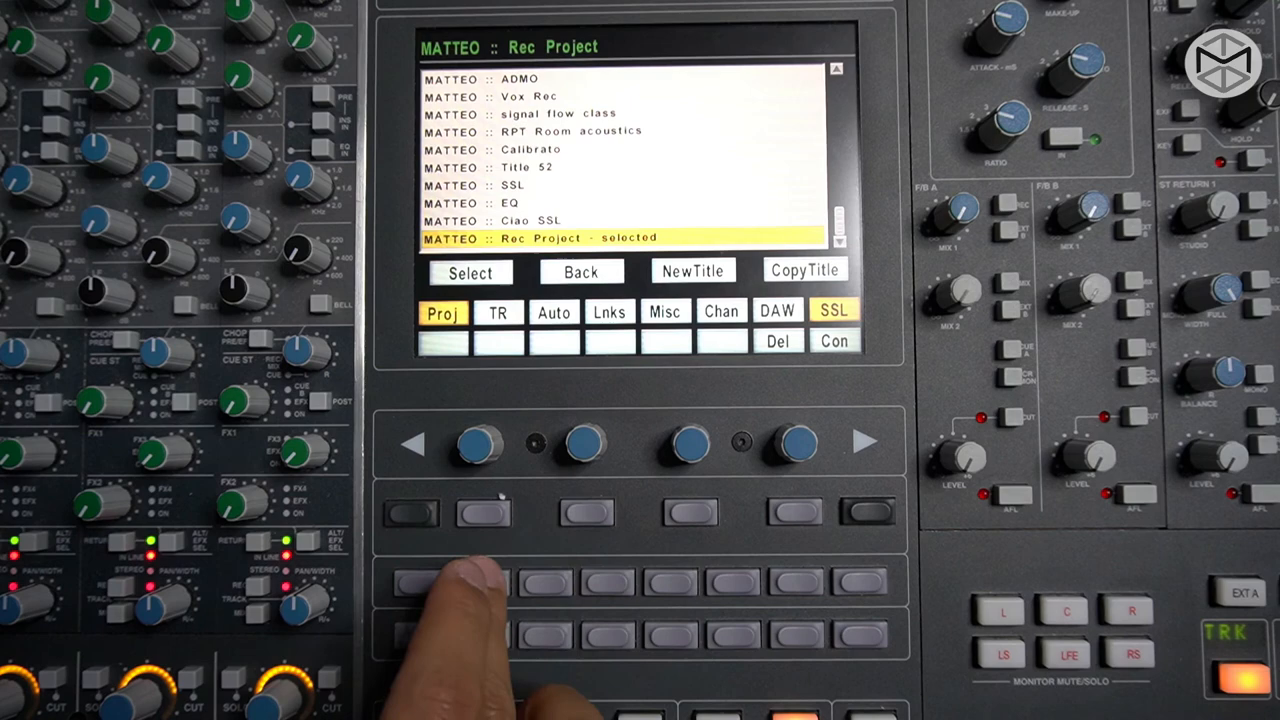
# Step: Store a TR 1 Total Recall snapshot for the Rec Project title
pyautogui.click(498, 311)
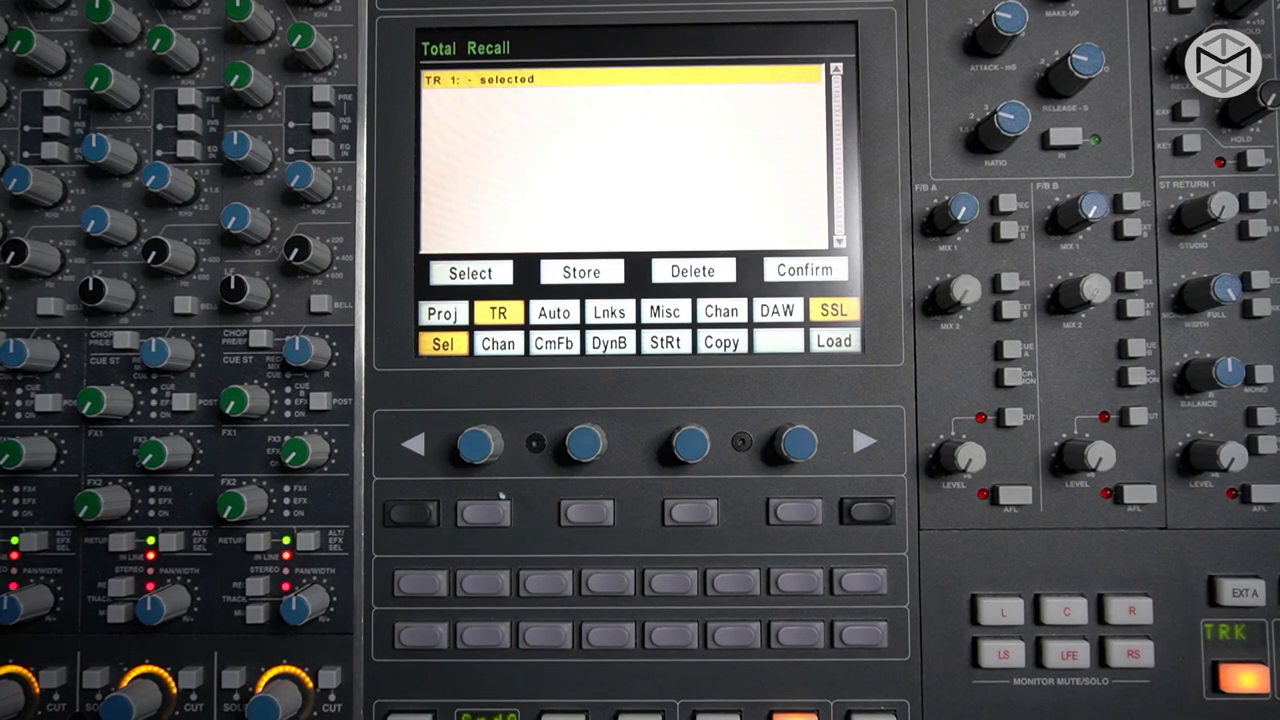
pyautogui.click(442, 312)
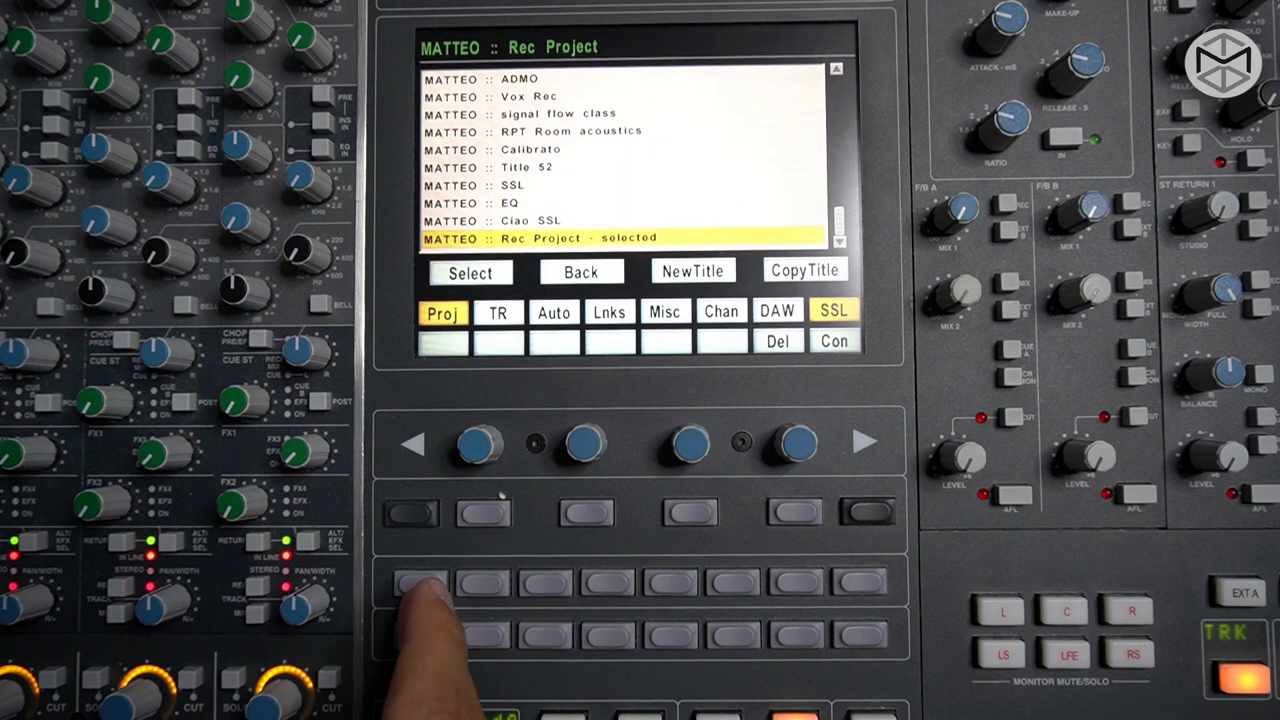